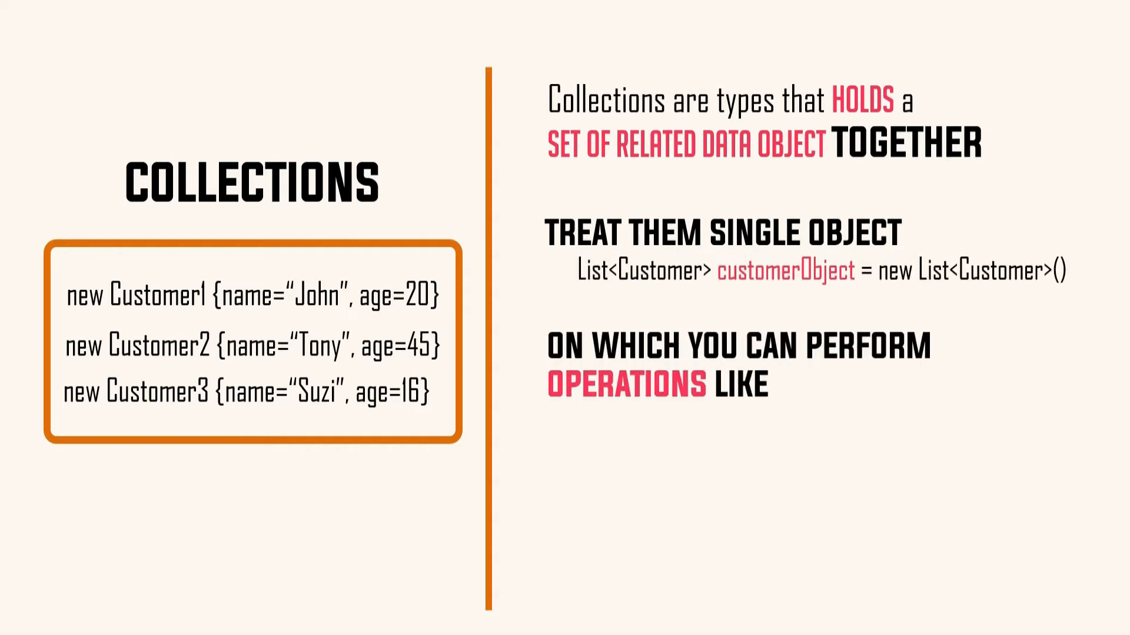
{"action": "type", "text": "Sea"}
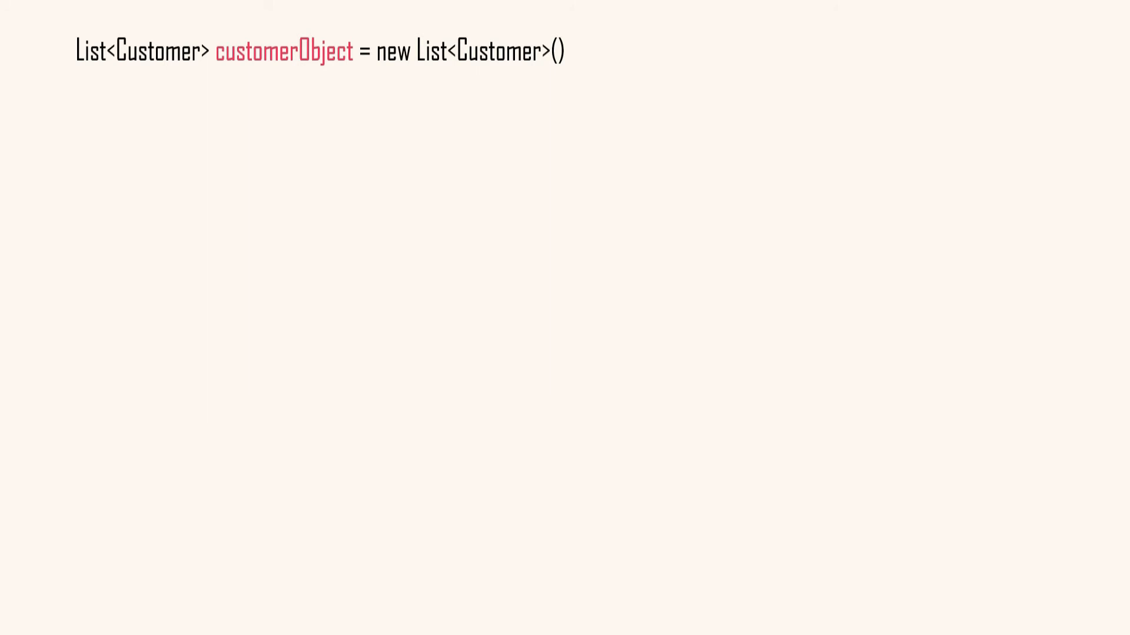
{"action": "type", "text": "Storing related data"}
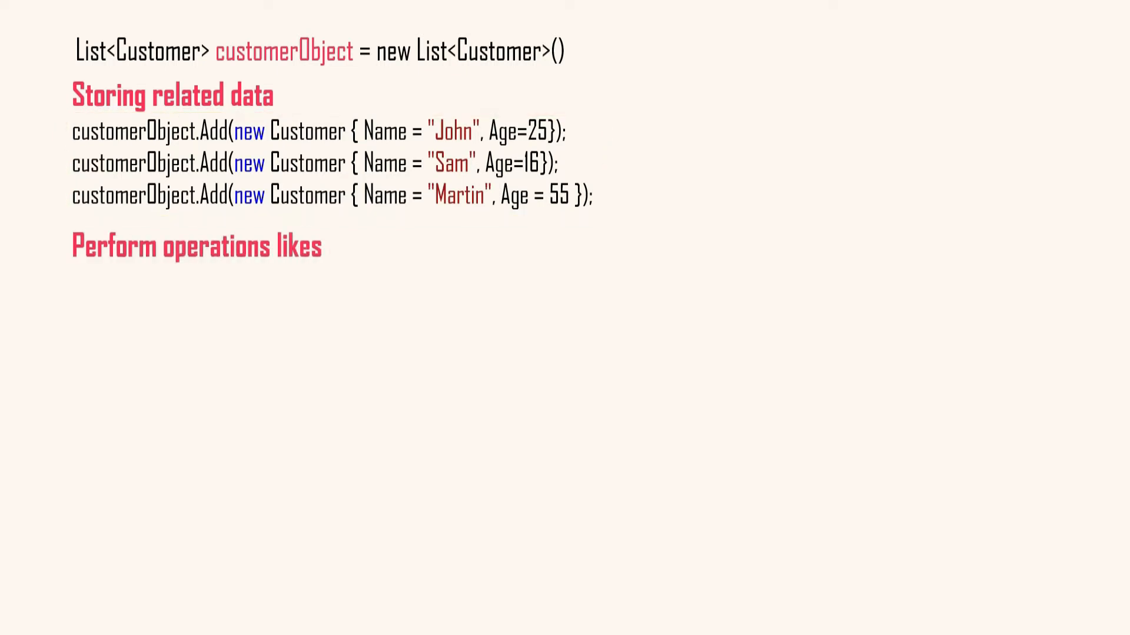
{"action": "type", "text": "var martins = customerObject.FindAll(x ="}
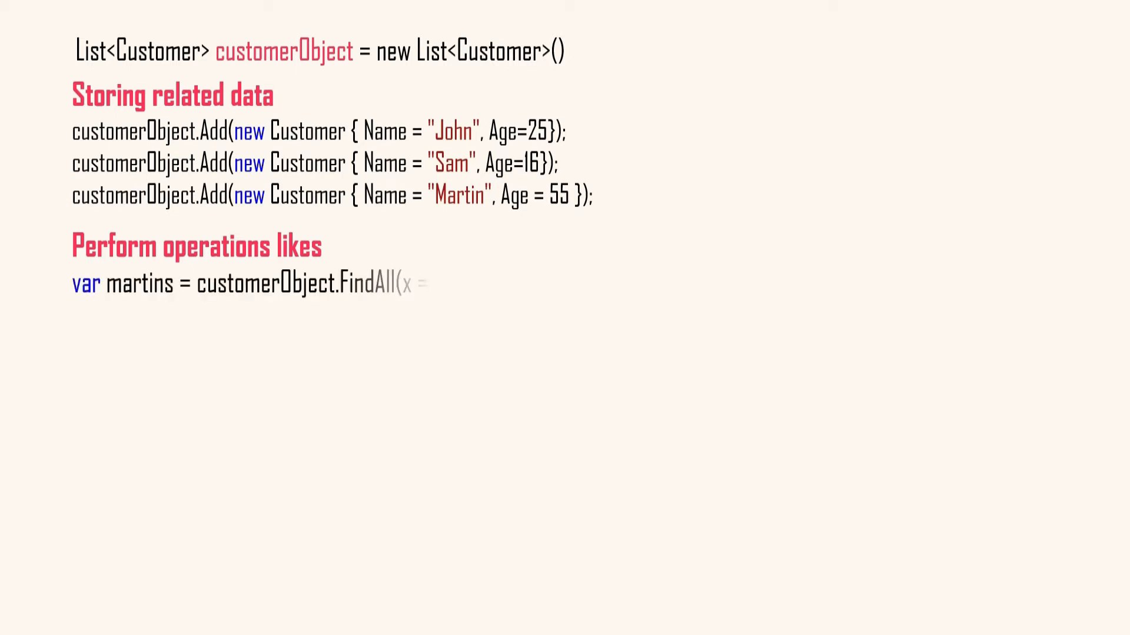
{"action": "type", "text": "=> x.Name == \"Martin\");"}
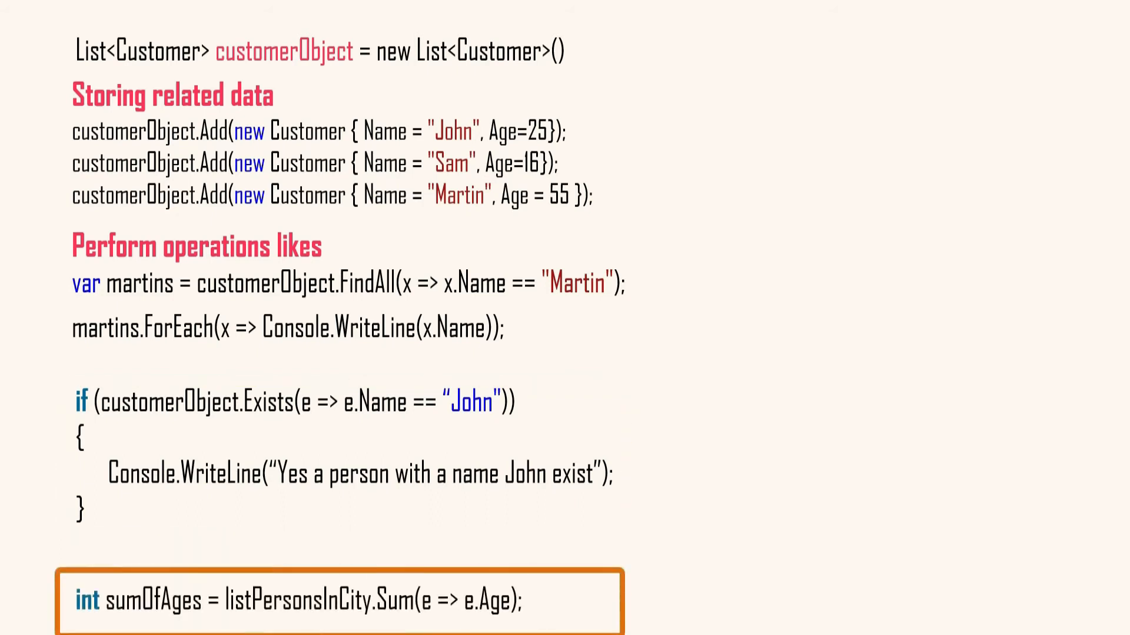
{"action": "mouse_move", "coordinate": [920, 592]}
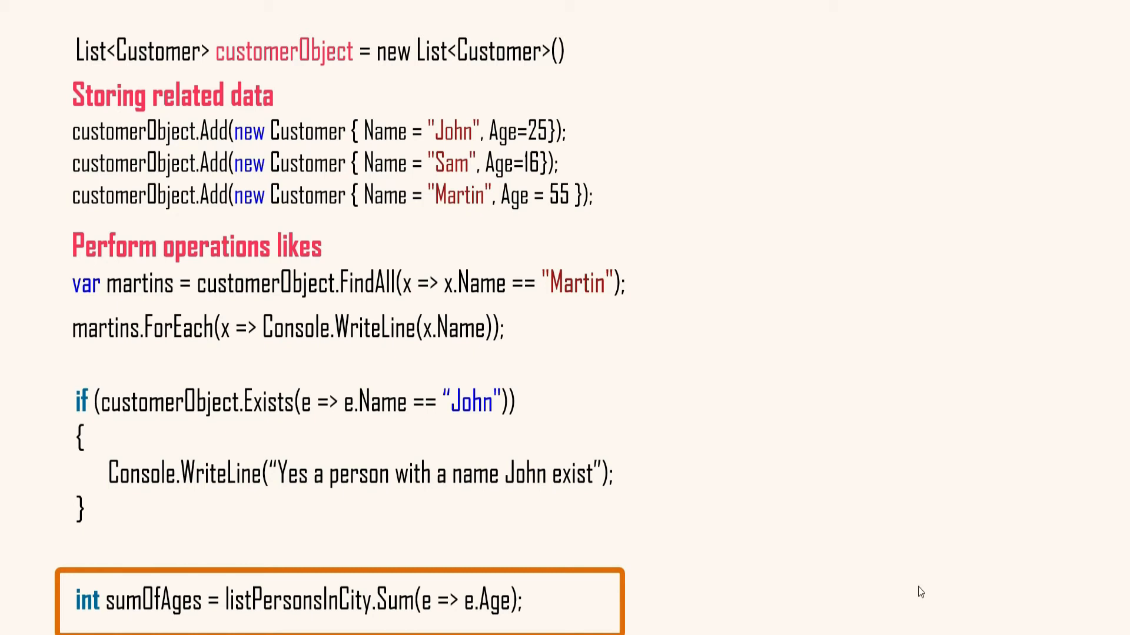